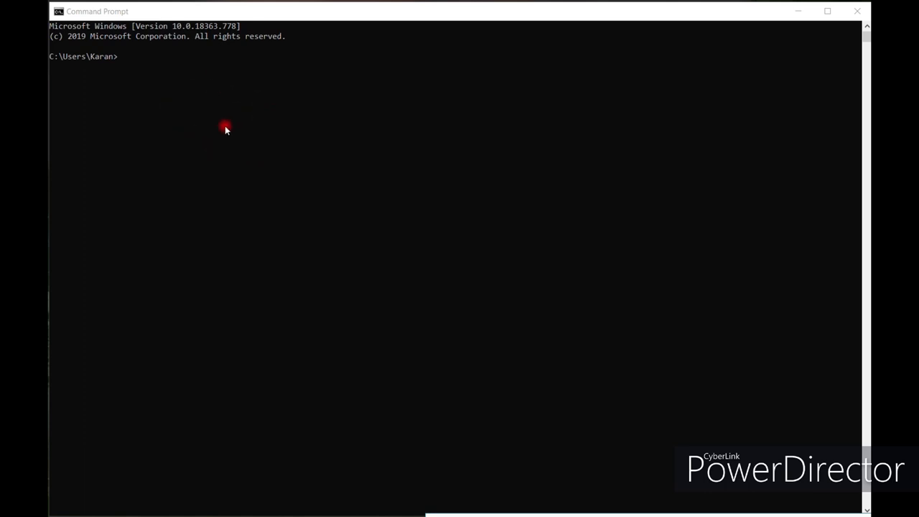
{"action": "mouse_move", "coordinate": [175, 95]}
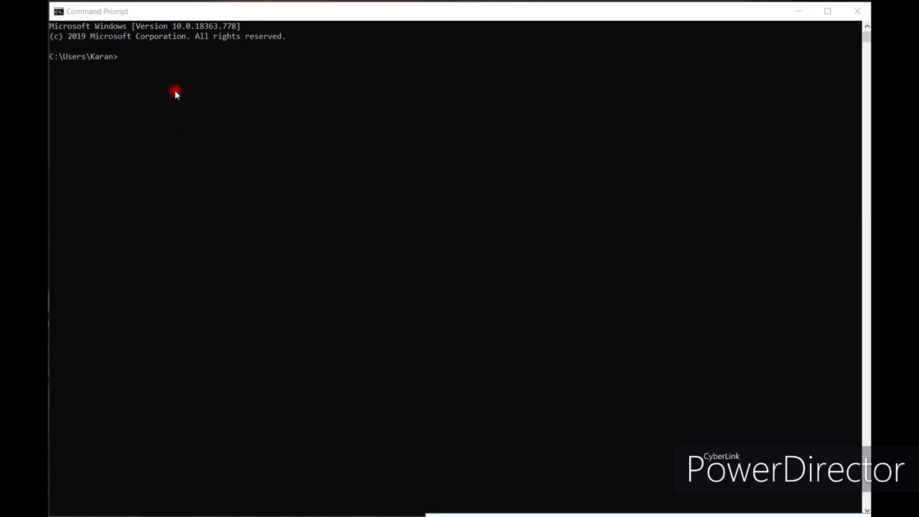
{"action": "mouse_move", "coordinate": [124, 63]}
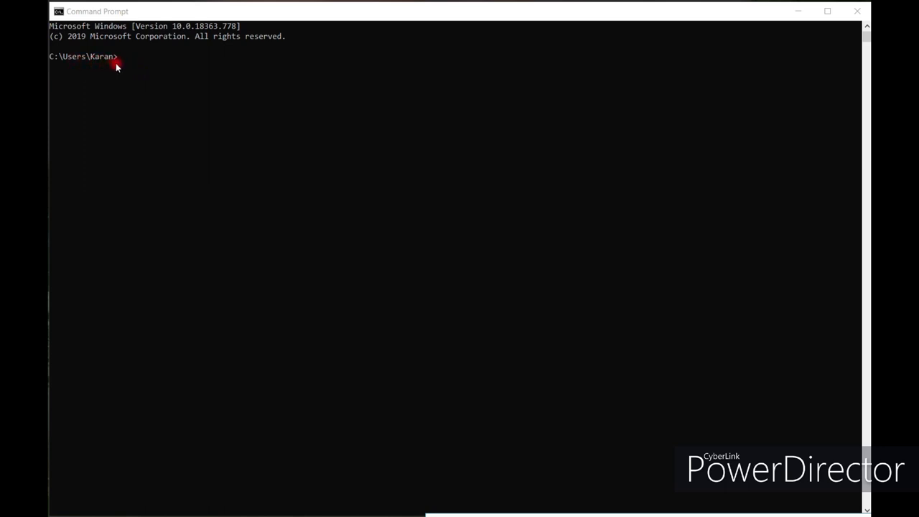
{"action": "mouse_move", "coordinate": [170, 81]}
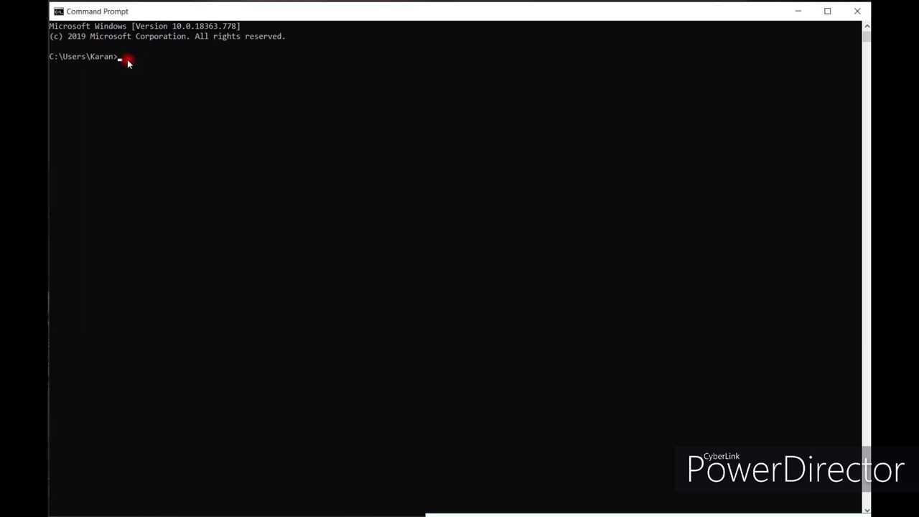
- Run 'jupyter notebook' in Command Prompt to launch the notebook server in the browser
{"action": "type", "text": "ju"}
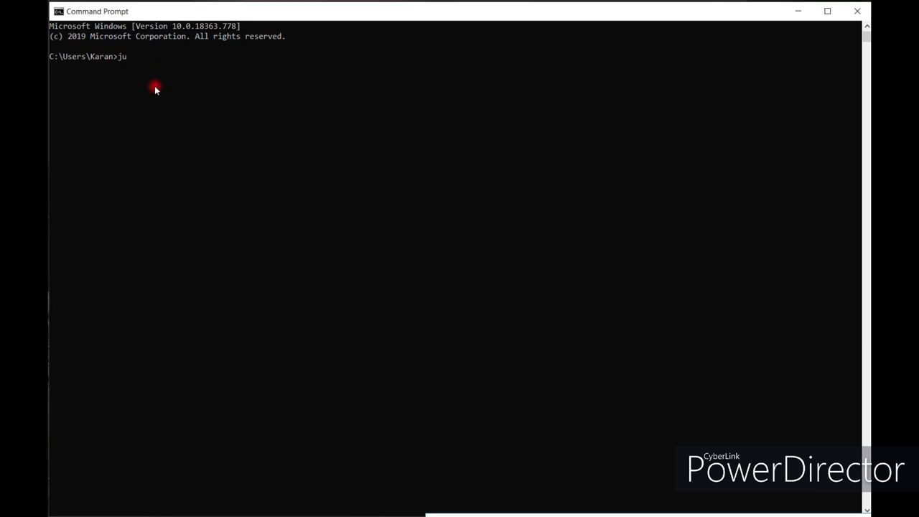
{"action": "type", "text": "pyter"}
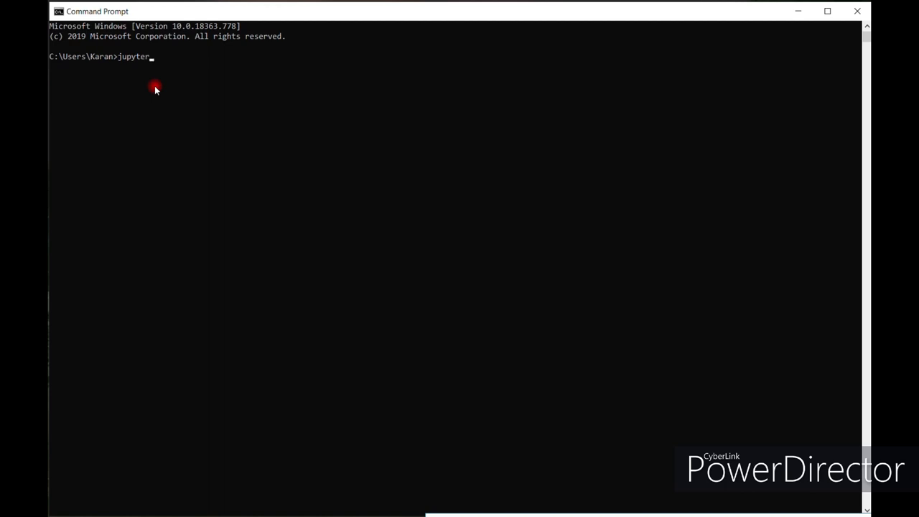
{"action": "type", "text": "note"}
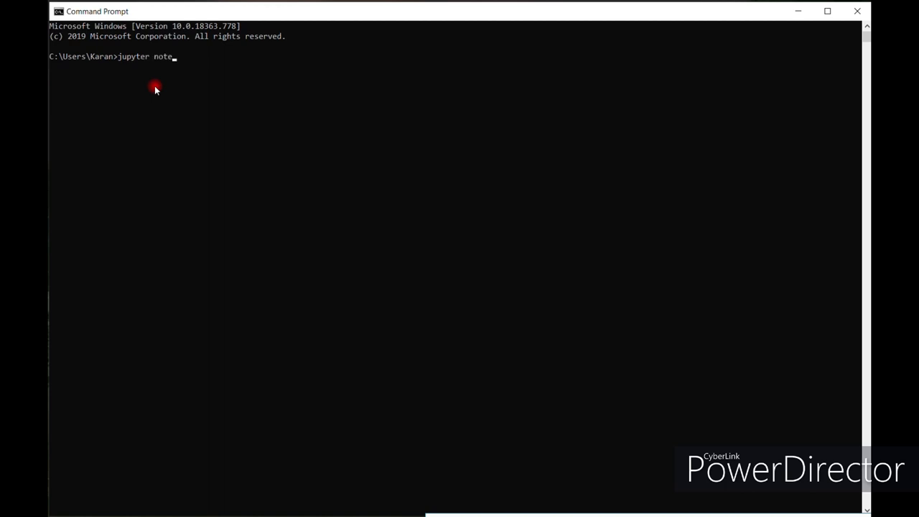
{"action": "type", "text": "book"}
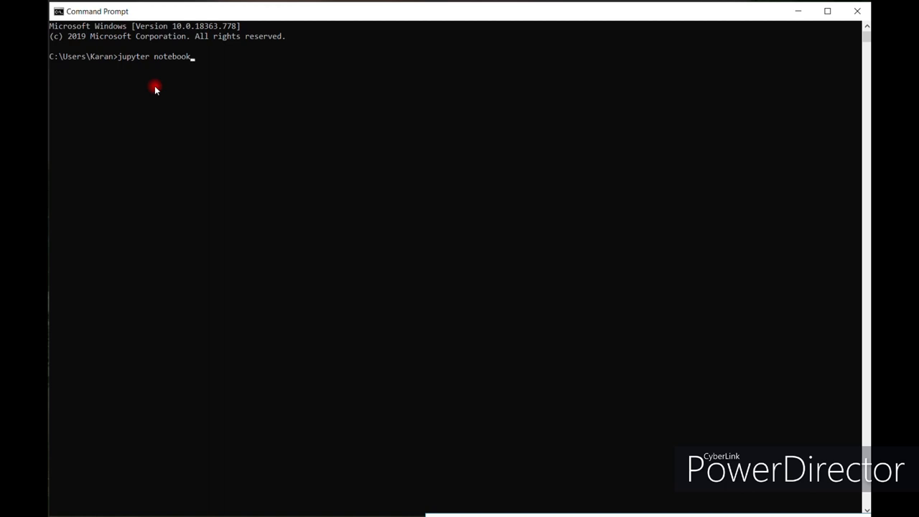
{"action": "key", "text": "Return"}
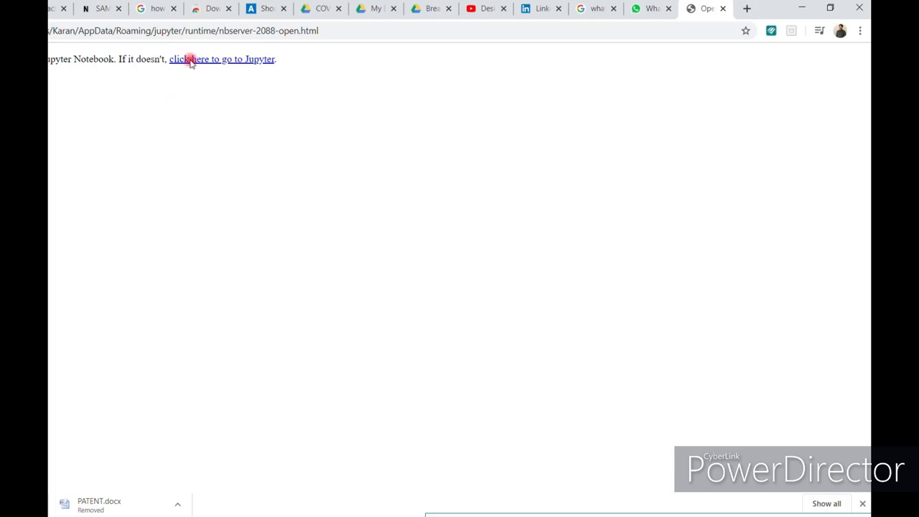
- Follow the link to the Jupyter file dashboard and look through the home folder listing
{"action": "left_click", "coordinate": [188, 59]}
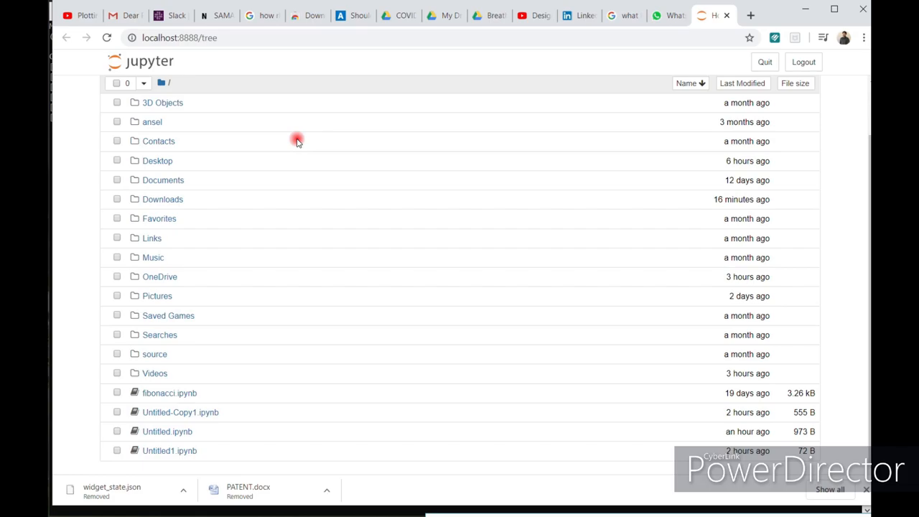
{"action": "mouse_move", "coordinate": [314, 192]}
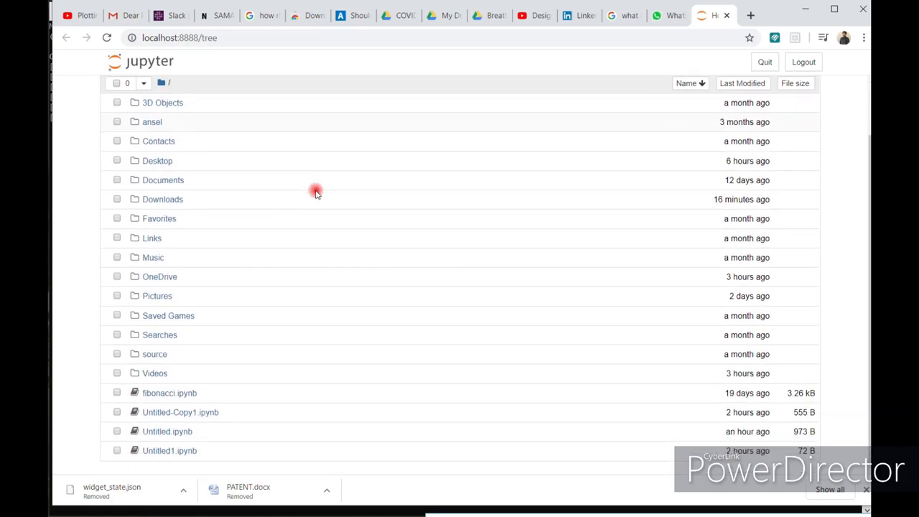
{"action": "mouse_move", "coordinate": [262, 251]}
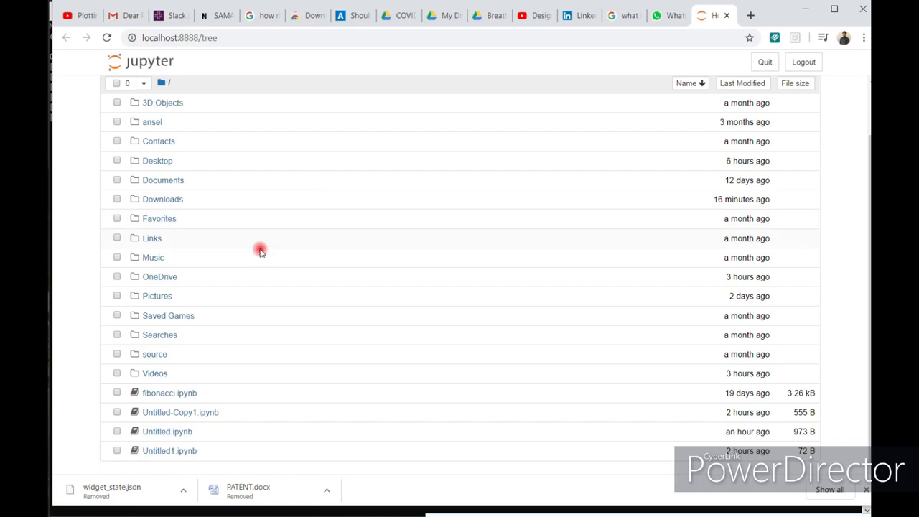
{"action": "mouse_move", "coordinate": [184, 118]}
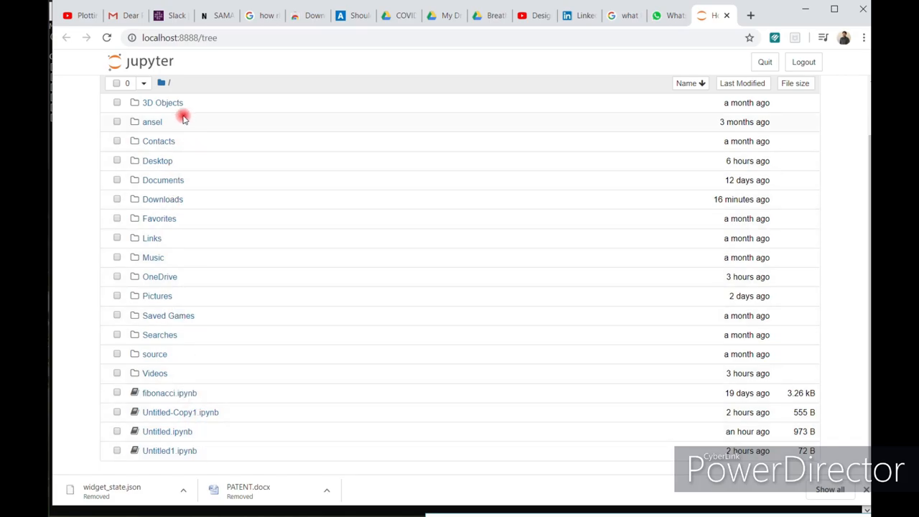
{"action": "mouse_move", "coordinate": [167, 431]}
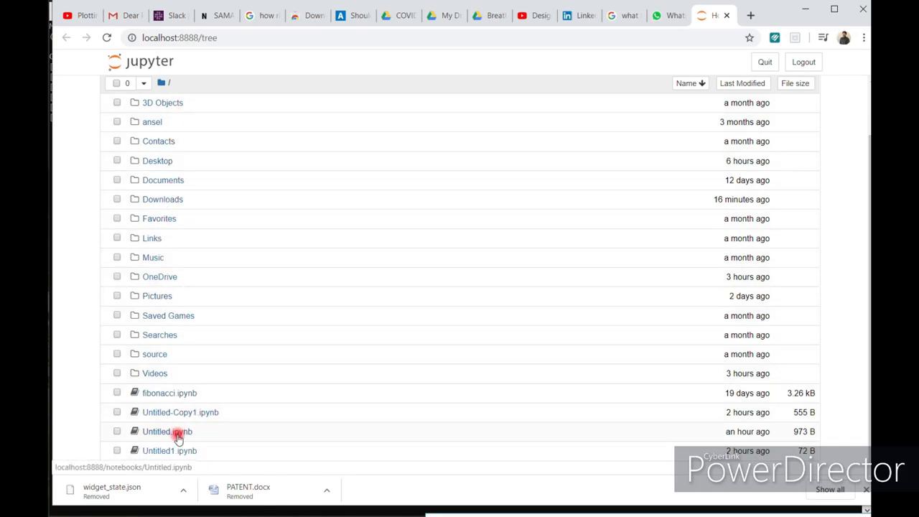
{"action": "mouse_move", "coordinate": [179, 385]}
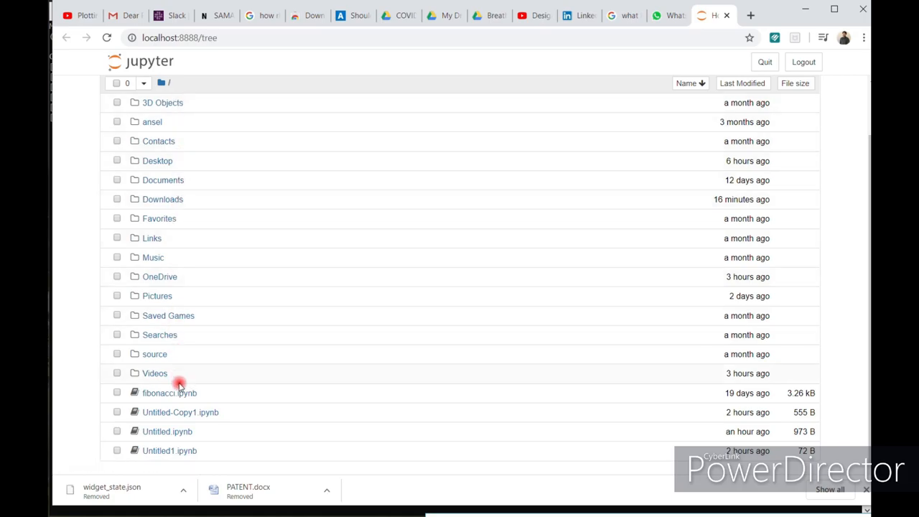
{"action": "scroll", "scroll_direction": "up", "scroll_amount": 3}
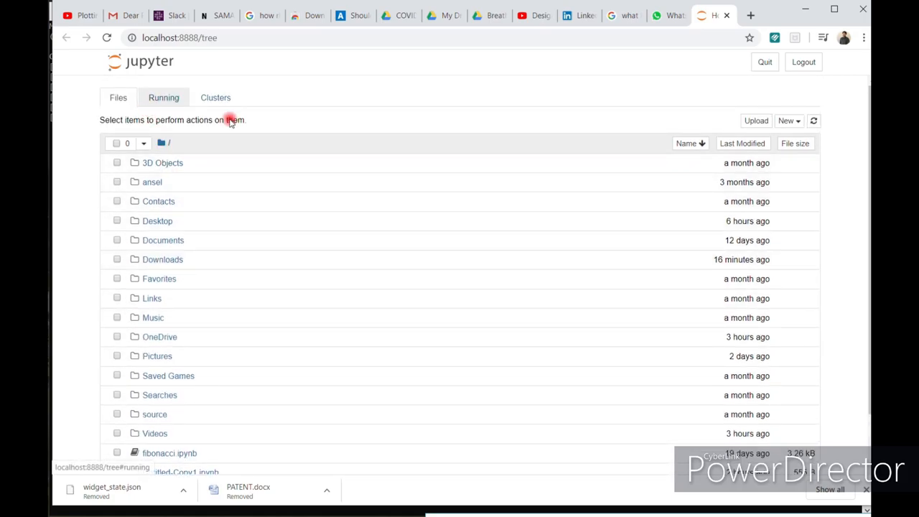
{"action": "left_click", "coordinate": [787, 121]}
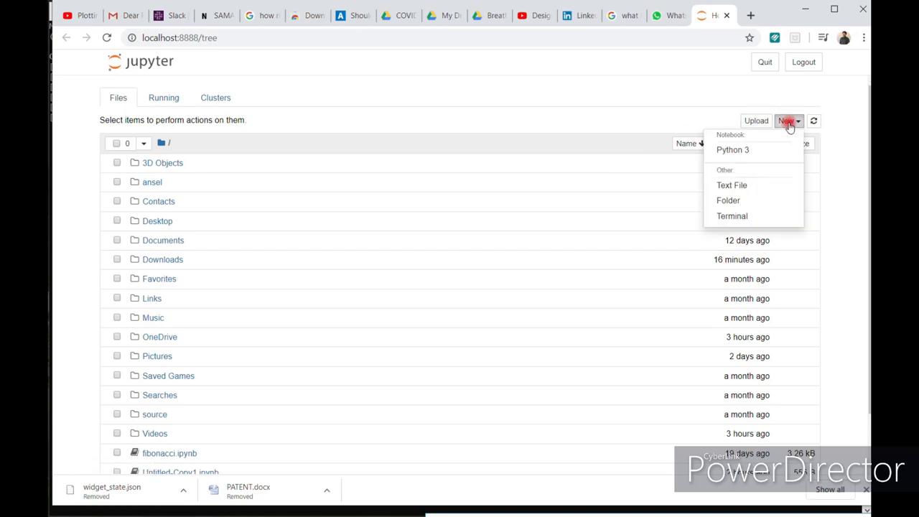
{"action": "left_click", "coordinate": [732, 149]}
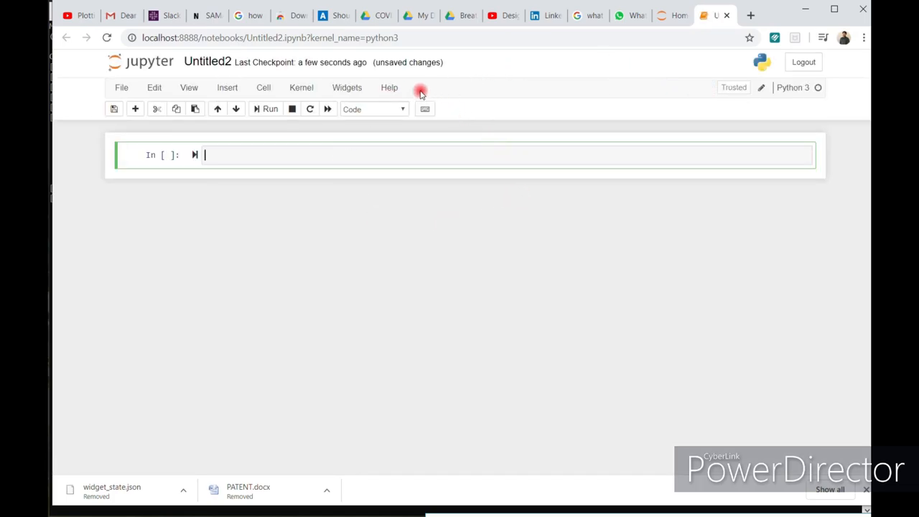
{"action": "mouse_move", "coordinate": [643, 273]}
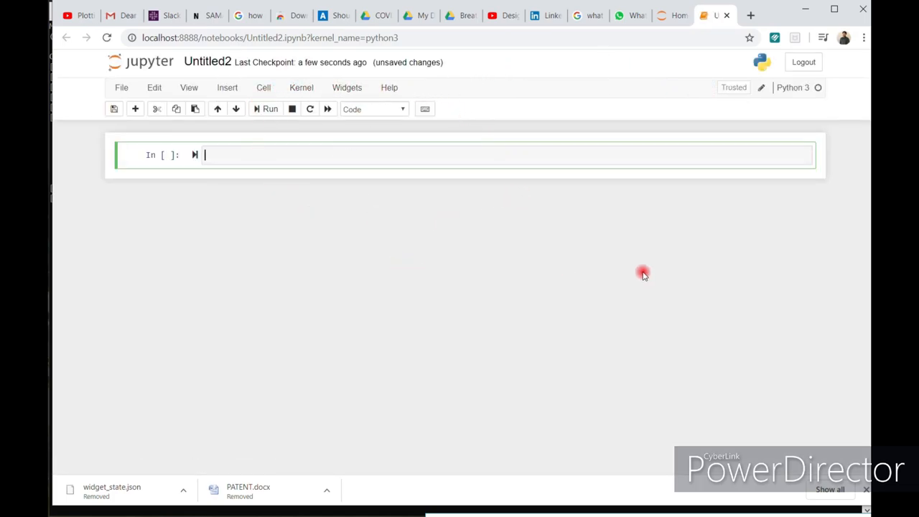
{"action": "mouse_move", "coordinate": [500, 196]}
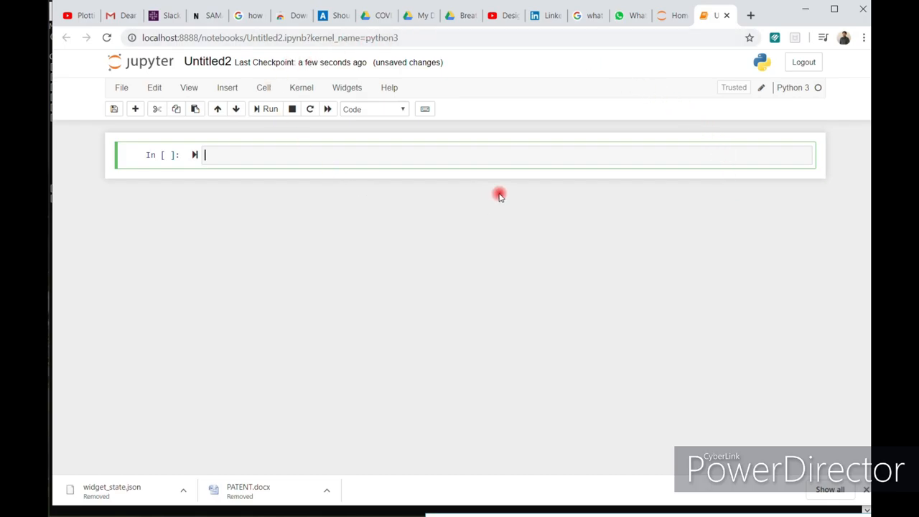
{"action": "mouse_move", "coordinate": [161, 64]}
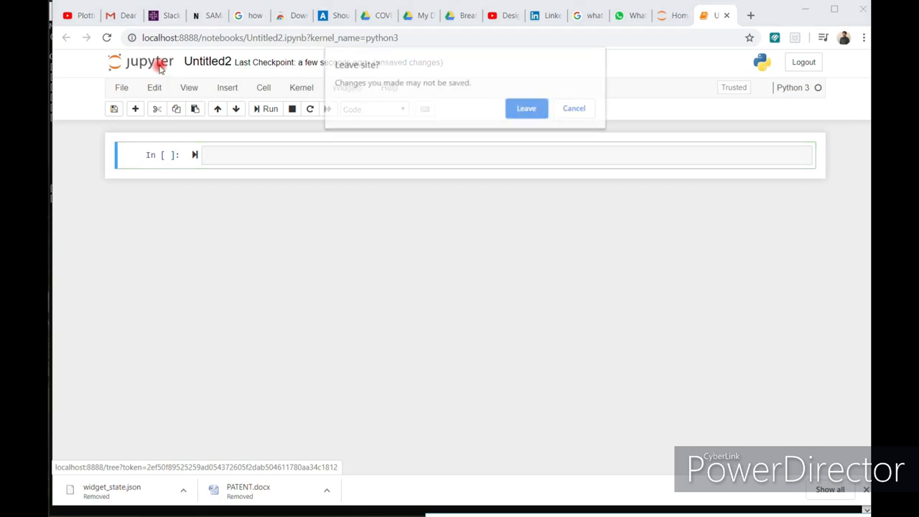
{"action": "mouse_move", "coordinate": [525, 108]}
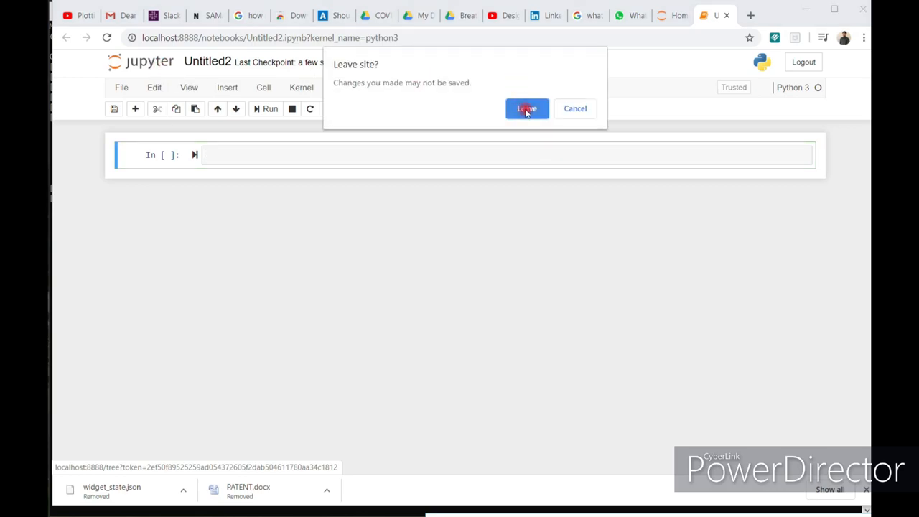
{"action": "left_click", "coordinate": [525, 109]}
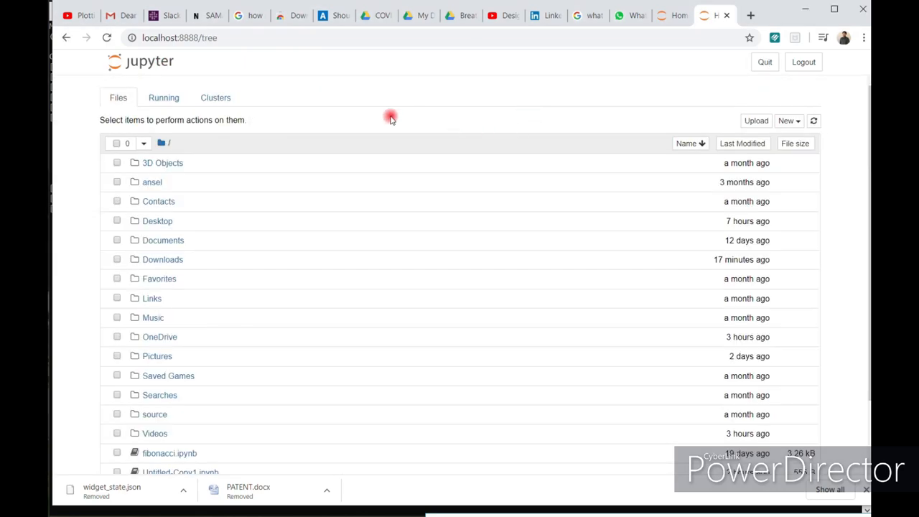
{"action": "left_click", "coordinate": [788, 121]}
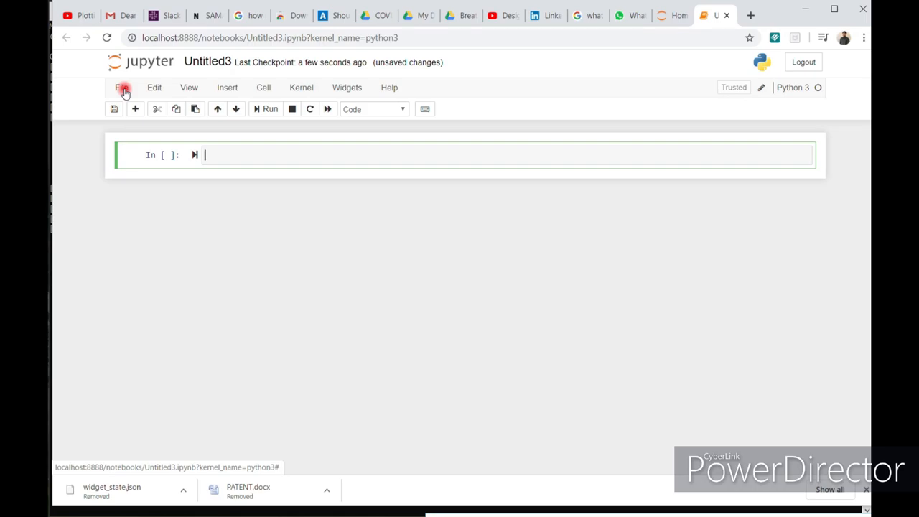
{"action": "left_click", "coordinate": [121, 87]}
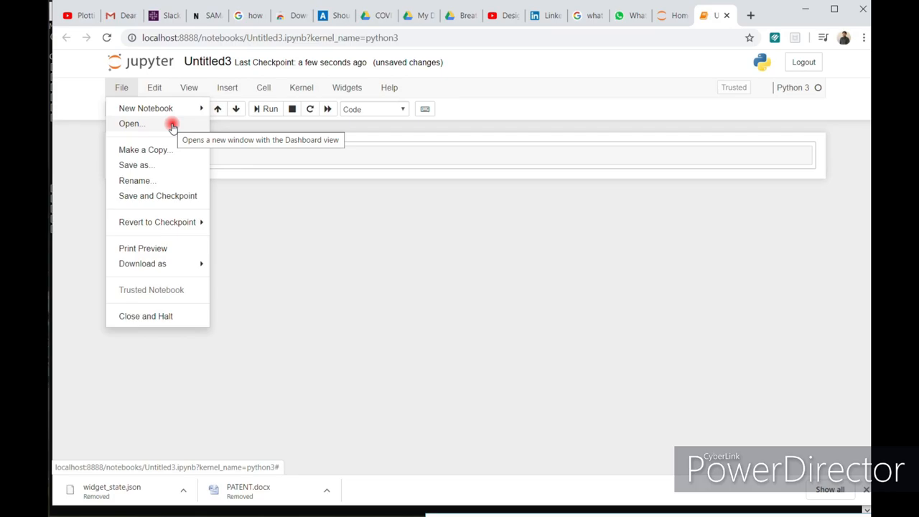
{"action": "mouse_move", "coordinate": [169, 178]}
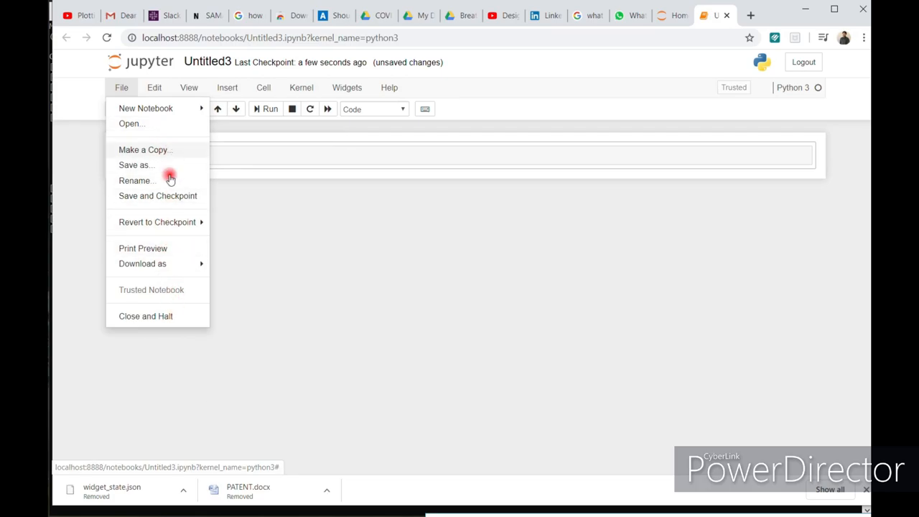
{"action": "left_click", "coordinate": [142, 264]}
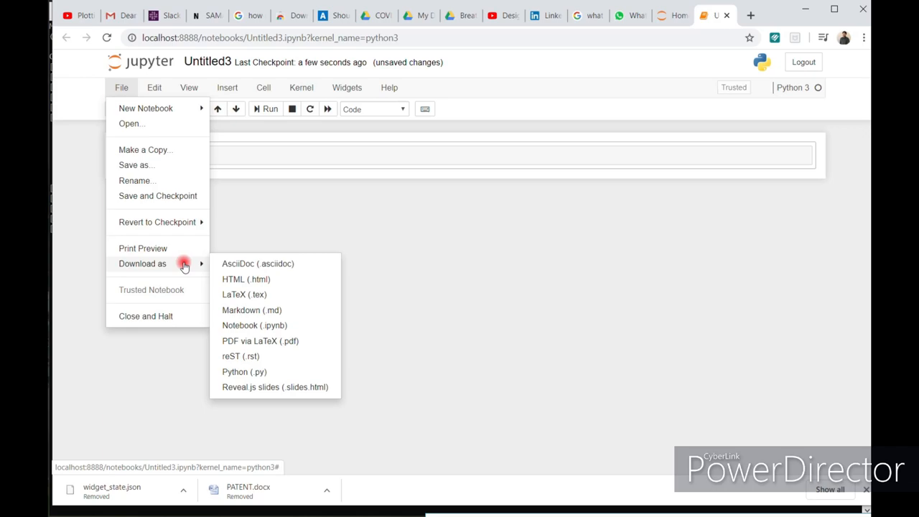
{"action": "mouse_move", "coordinate": [251, 297]}
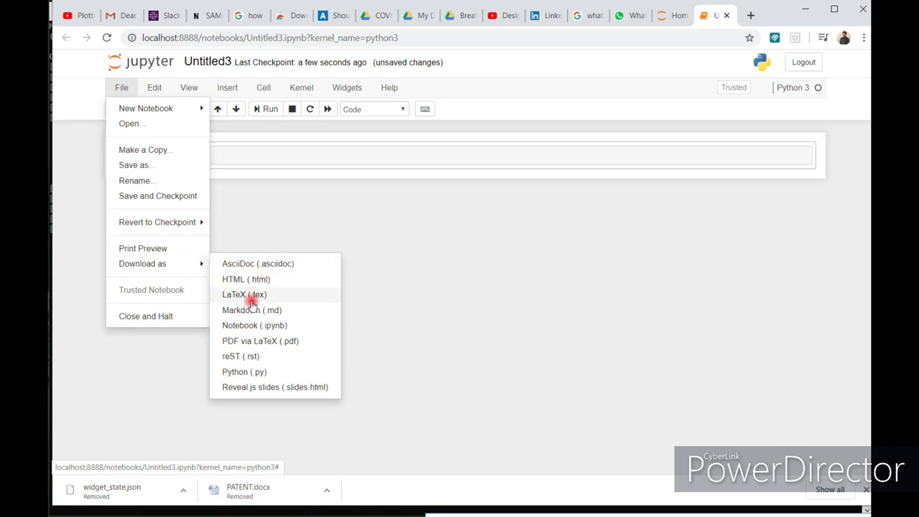
{"action": "mouse_move", "coordinate": [251, 278]}
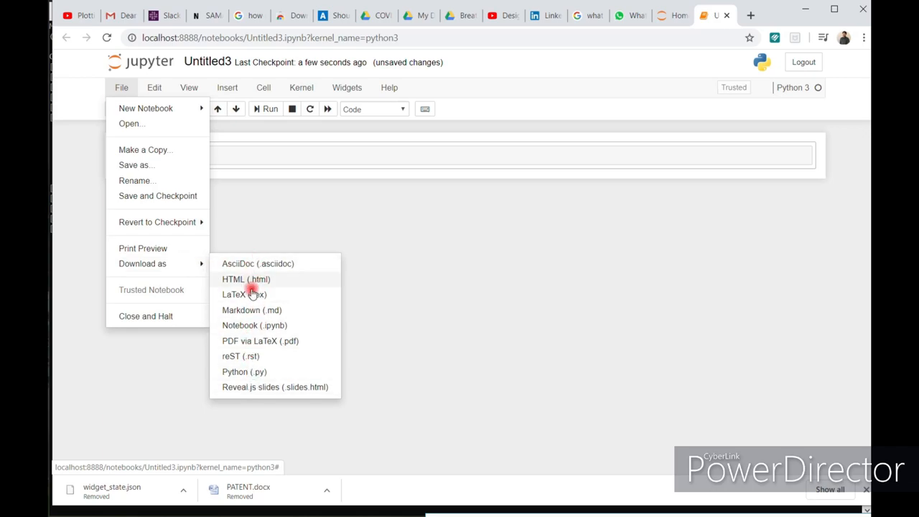
{"action": "mouse_move", "coordinate": [286, 297]}
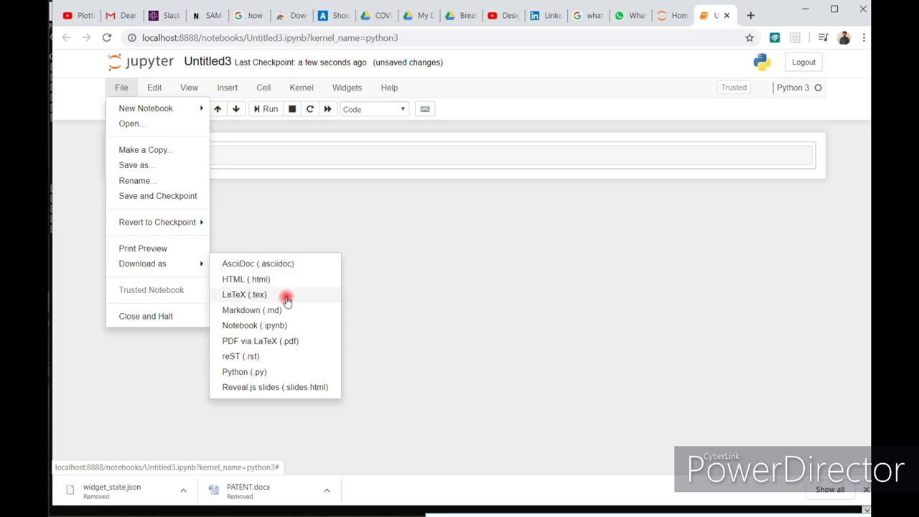
{"action": "mouse_move", "coordinate": [260, 372]}
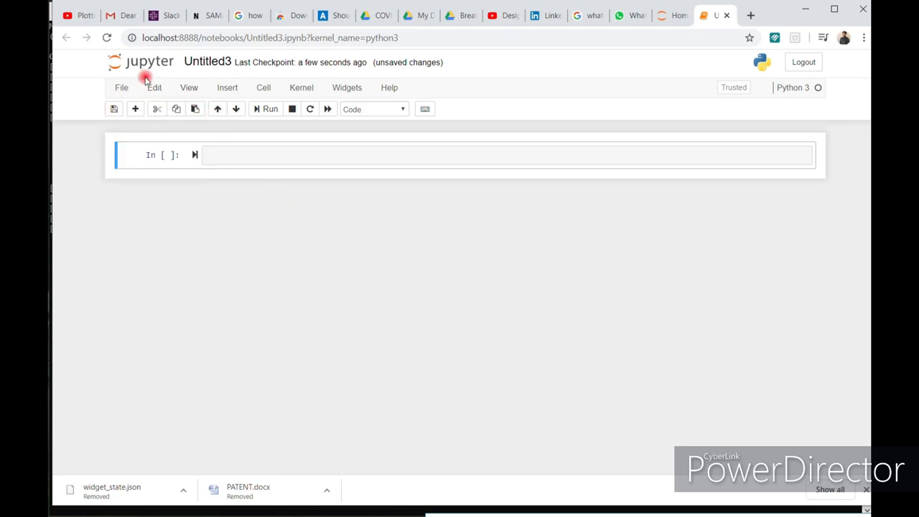
- Browse the Edit menu, then enable Toggle Line Numbers from the View menu
{"action": "left_click", "coordinate": [154, 88]}
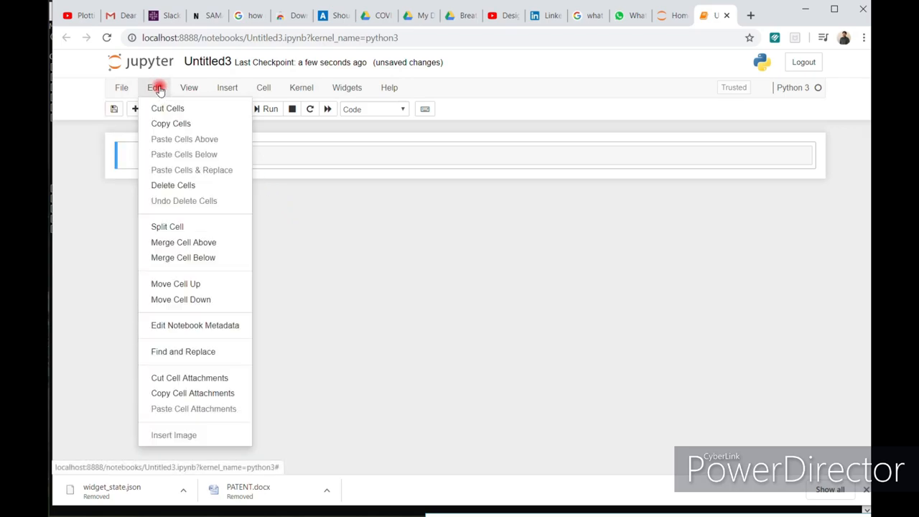
{"action": "mouse_move", "coordinate": [170, 124]}
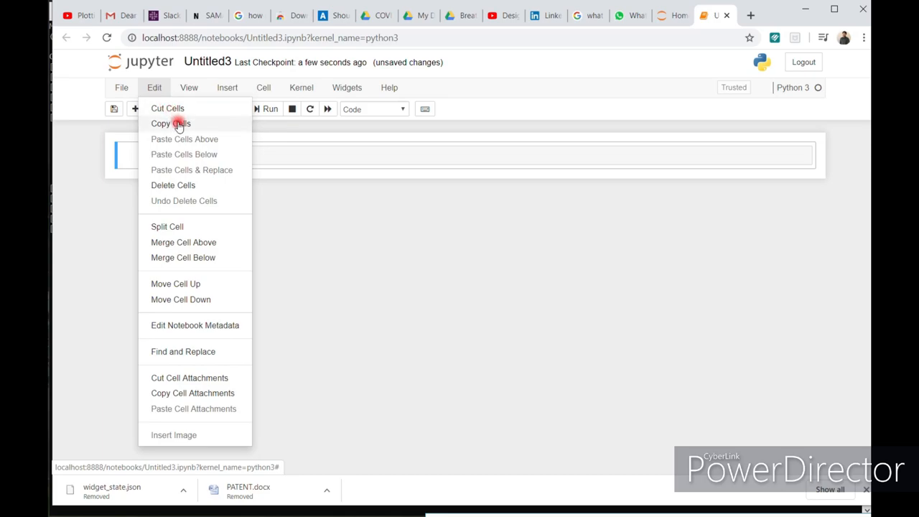
{"action": "mouse_move", "coordinate": [190, 185]}
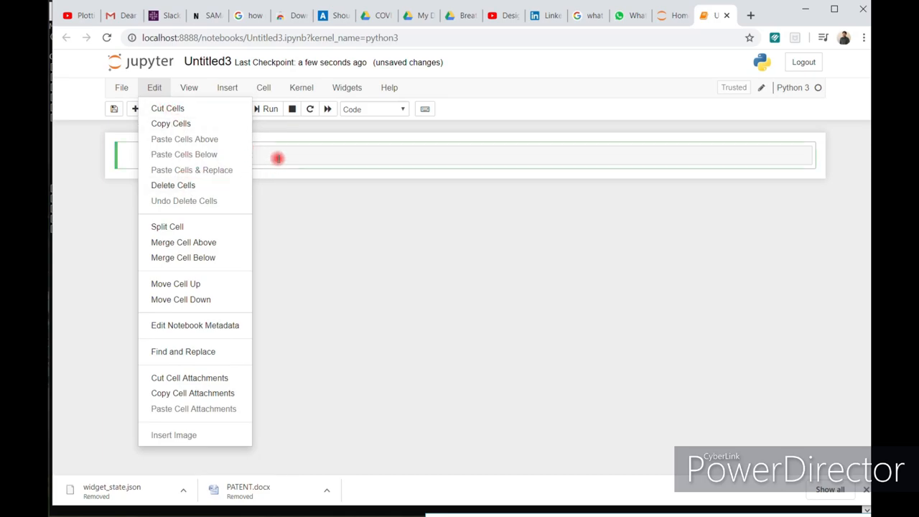
{"action": "left_click", "coordinate": [189, 88]}
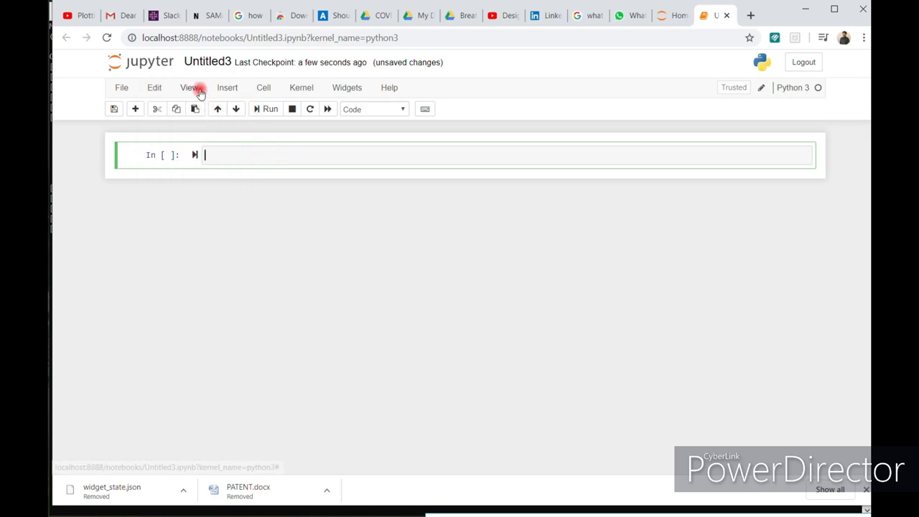
{"action": "left_click", "coordinate": [190, 87]}
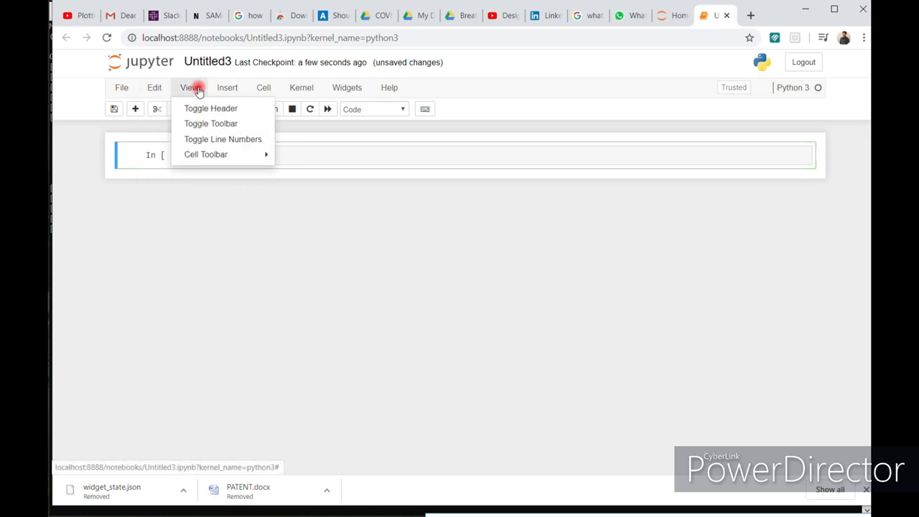
{"action": "mouse_move", "coordinate": [218, 109]}
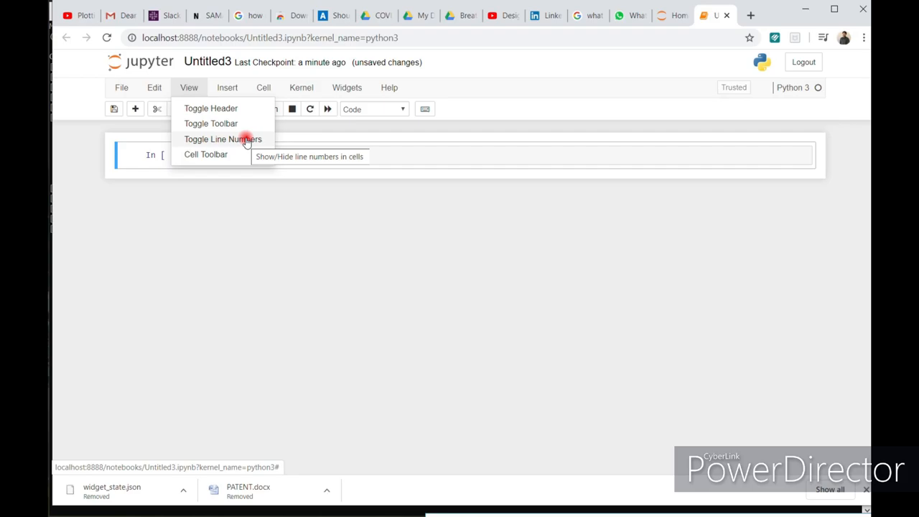
{"action": "left_click", "coordinate": [223, 138]}
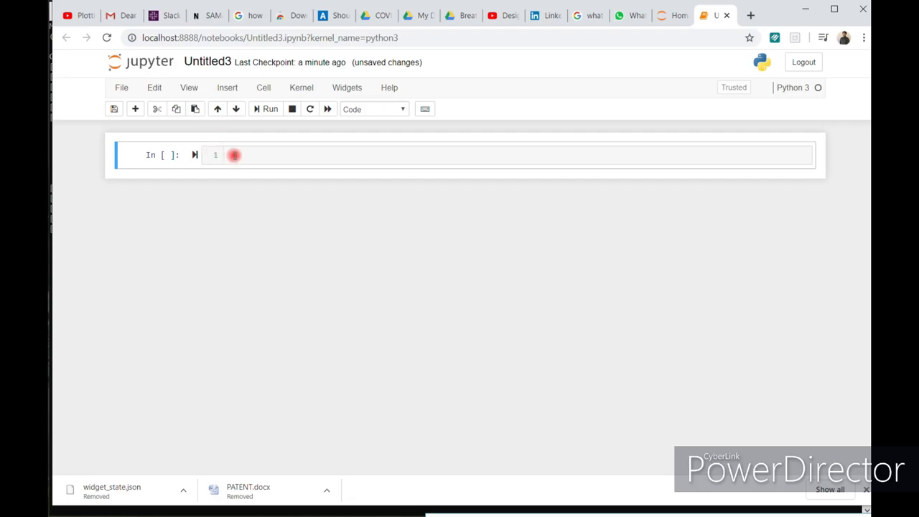
- Enter print('karan') in the first cell and run it so karan is printed
{"action": "left_click", "coordinate": [251, 155]}
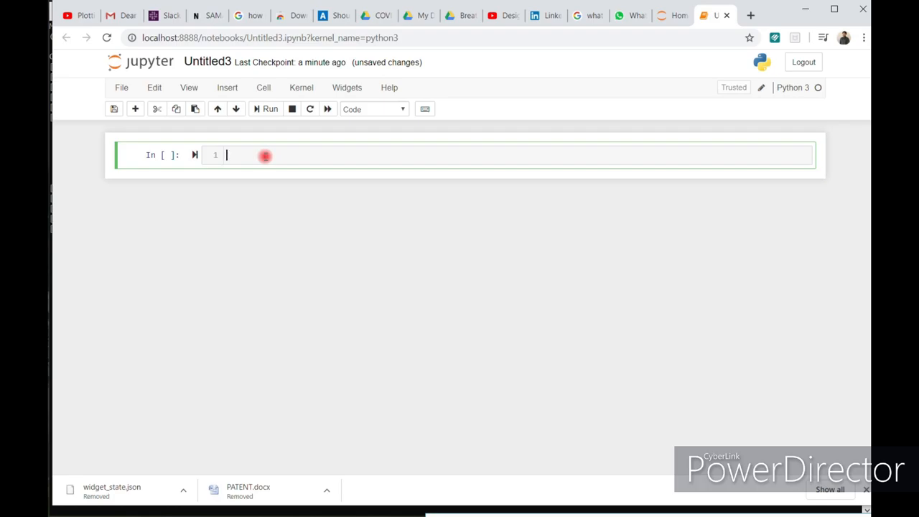
{"action": "type", "text": "pr"}
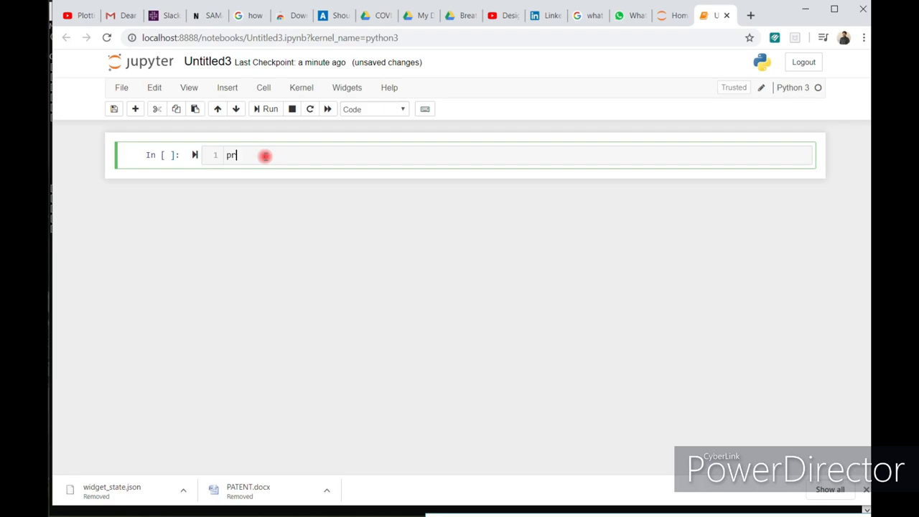
{"action": "type", "text": "int()"}
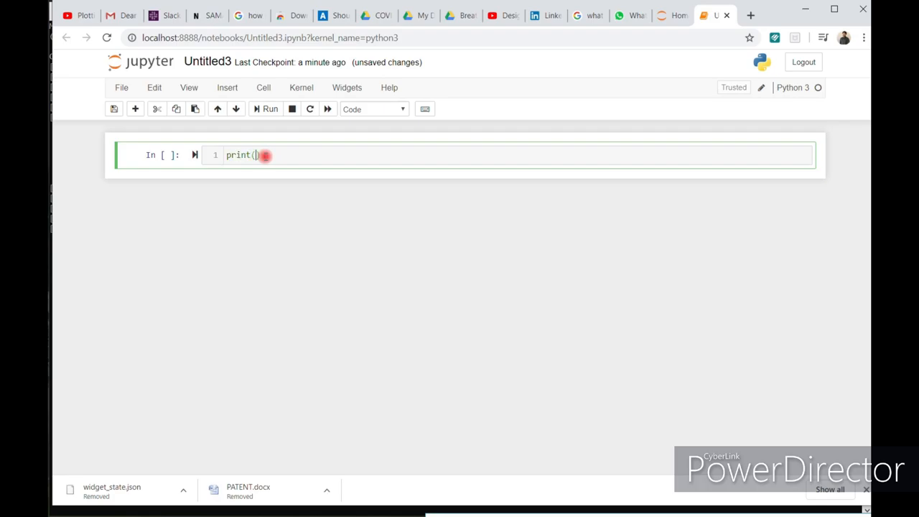
{"action": "type", "text": "'kara'"}
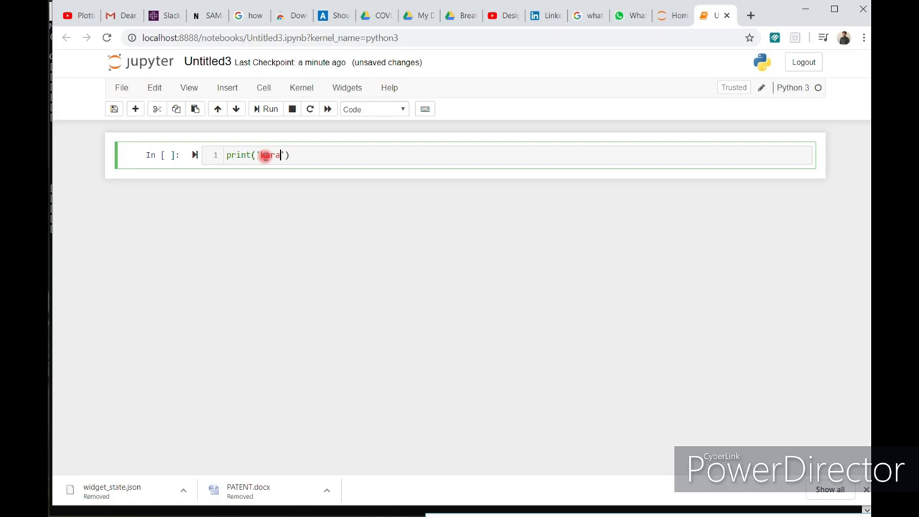
{"action": "type", "text": "n"}
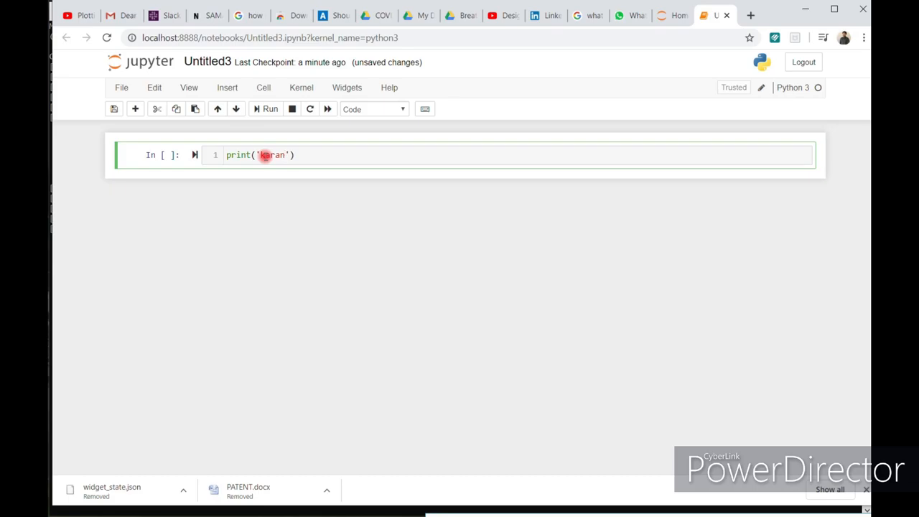
{"action": "left_click", "coordinate": [270, 109]}
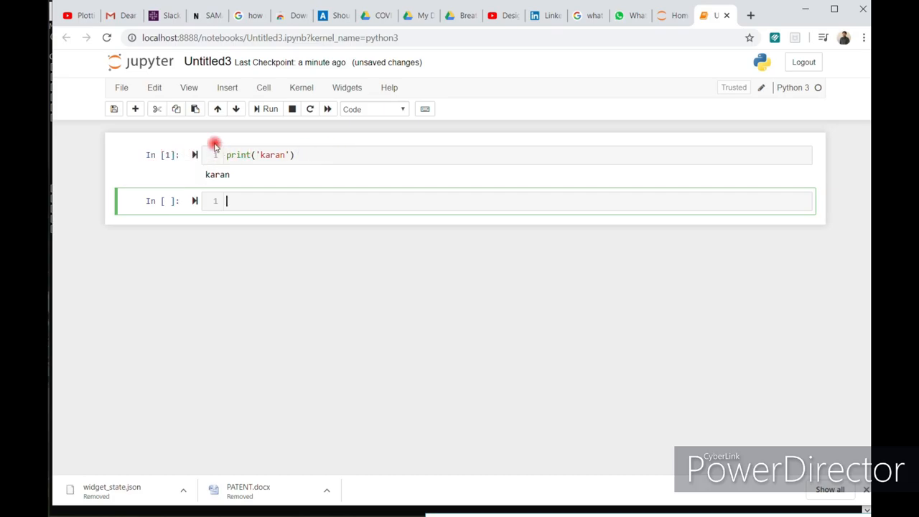
{"action": "mouse_move", "coordinate": [835, 151]}
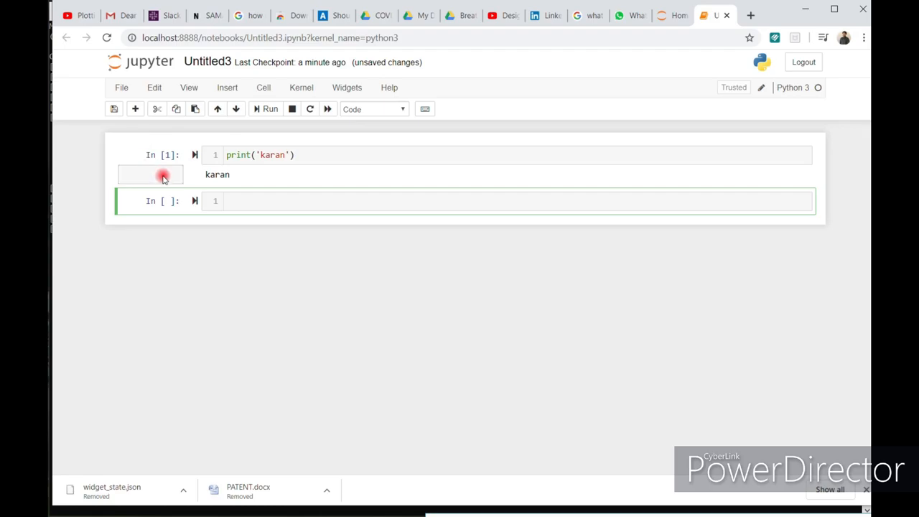
{"action": "mouse_move", "coordinate": [671, 186]}
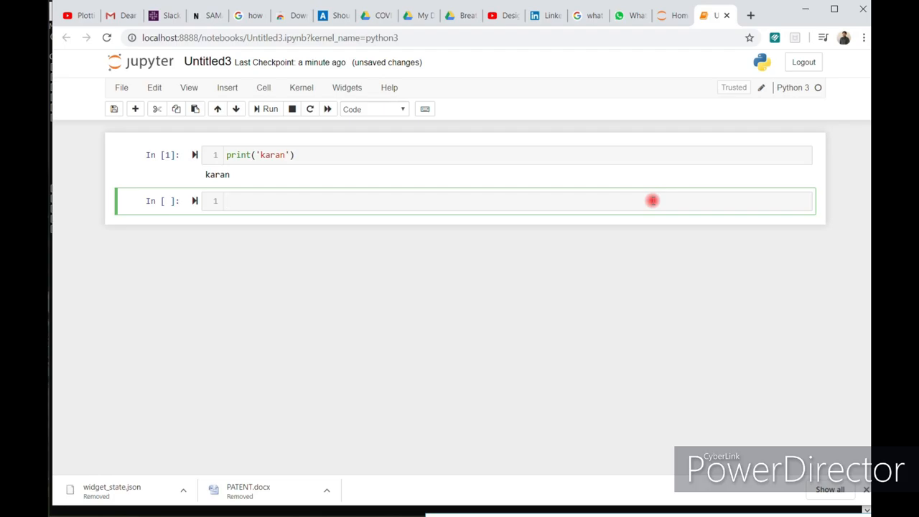
- Write karan = 10 followed by print(karan) in the new cell
{"action": "type", "text": "karan"}
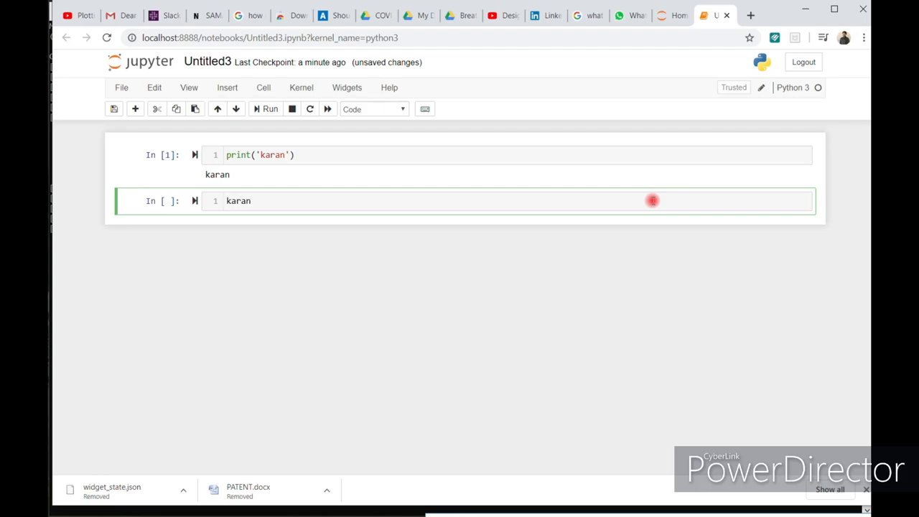
{"action": "type", "text": "= 1"}
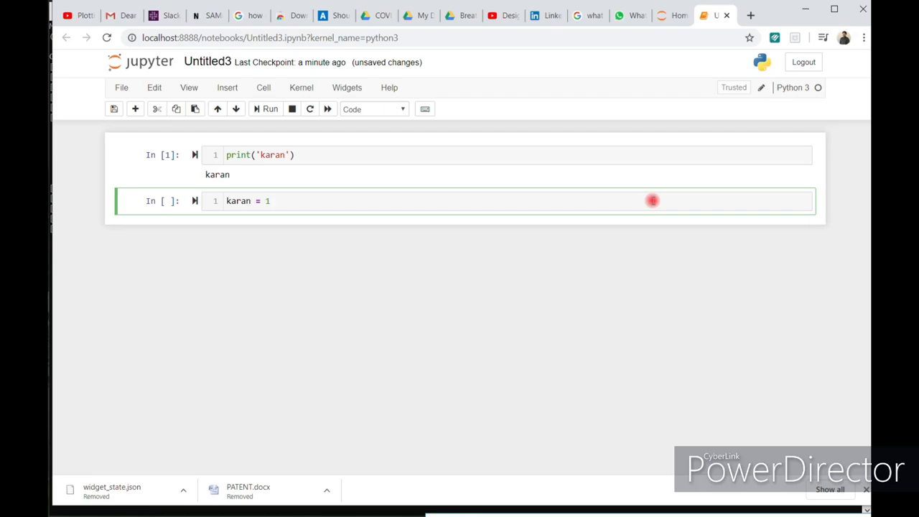
{"action": "type", "text": "0"}
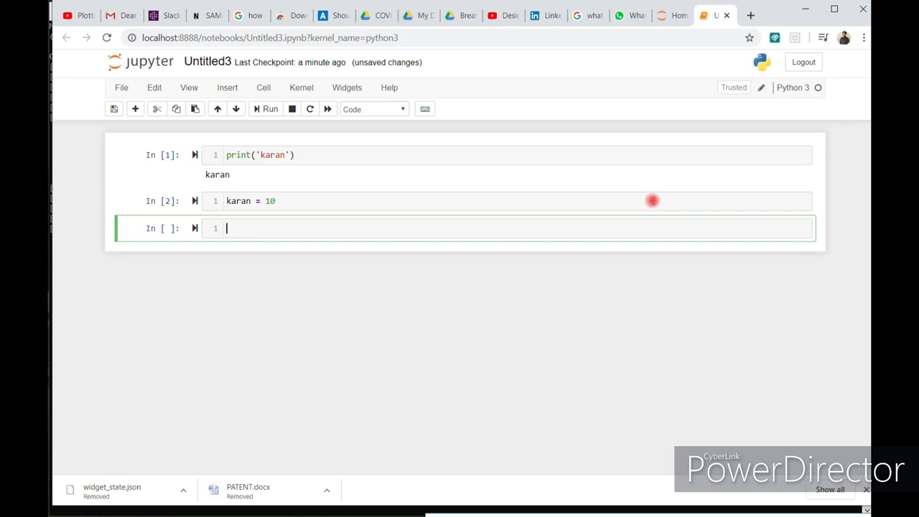
{"action": "type", "text": "pr"}
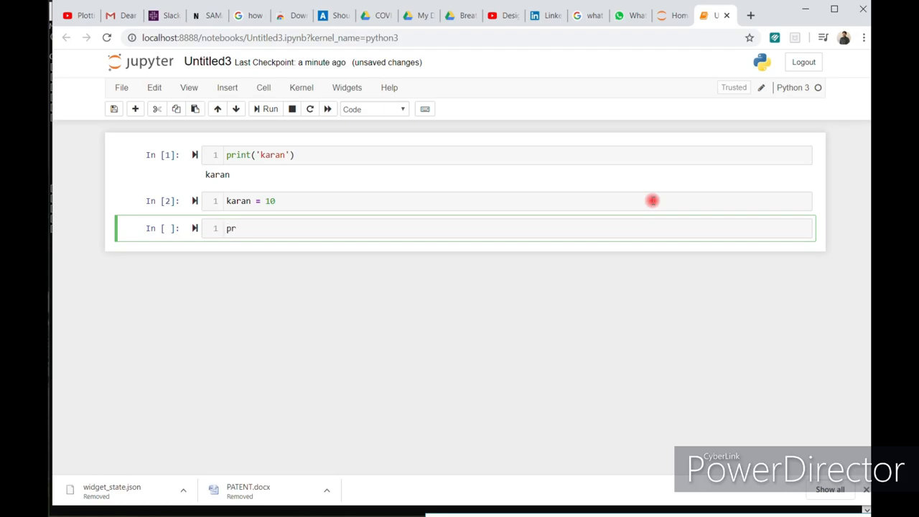
{"action": "type", "text": "int()"}
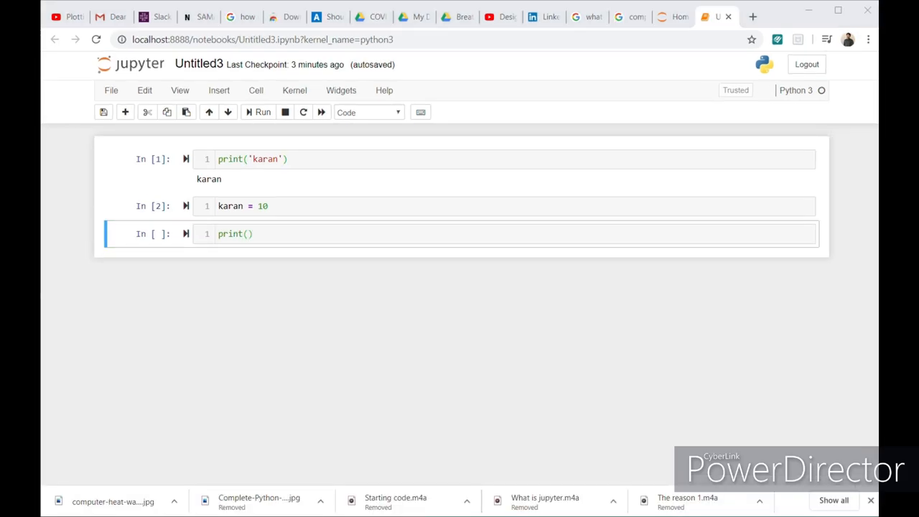
{"action": "left_click", "coordinate": [244, 232]}
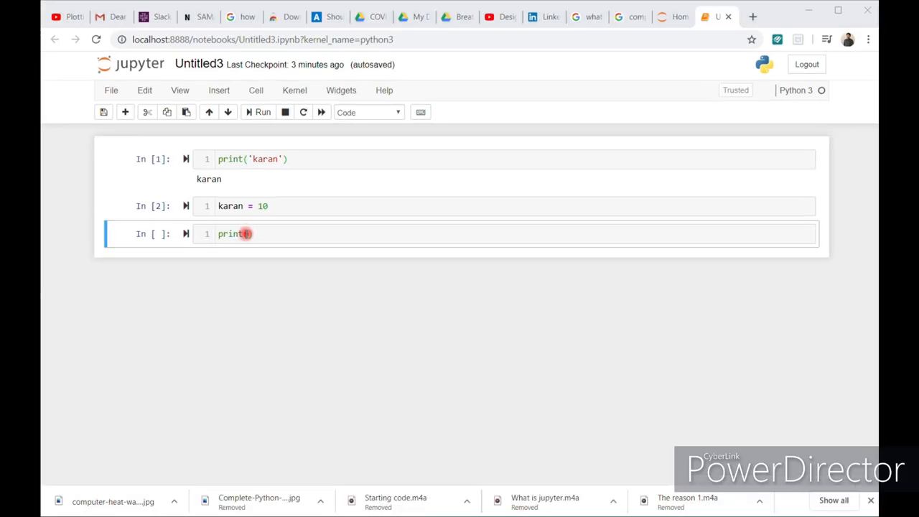
{"action": "type", "text": "karan"}
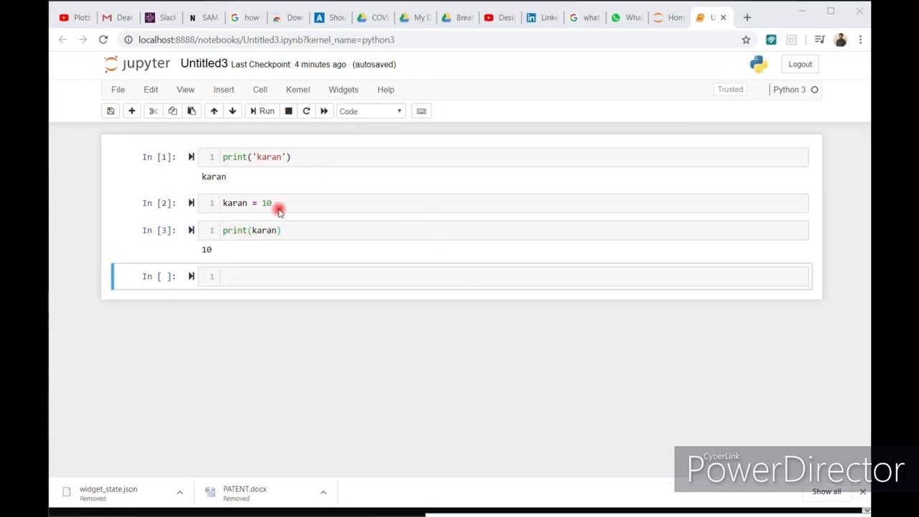
{"action": "mouse_move", "coordinate": [294, 210]}
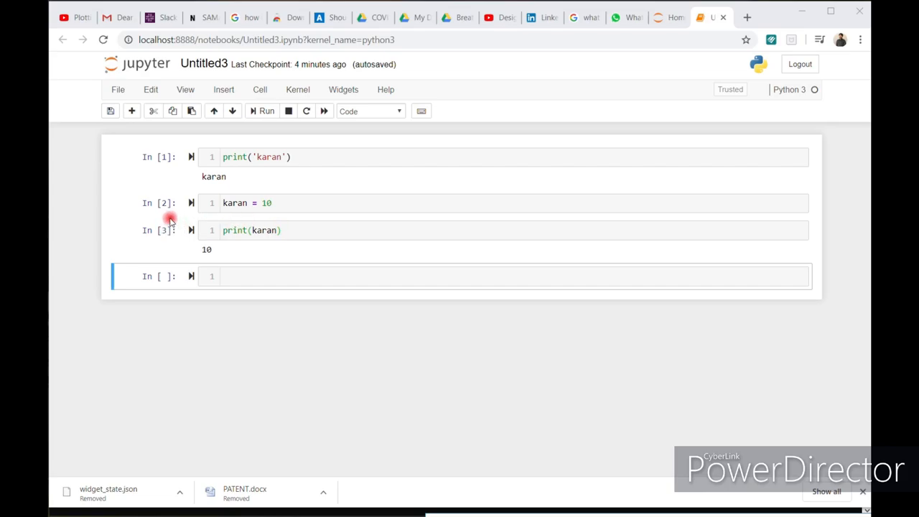
{"action": "mouse_move", "coordinate": [251, 215]}
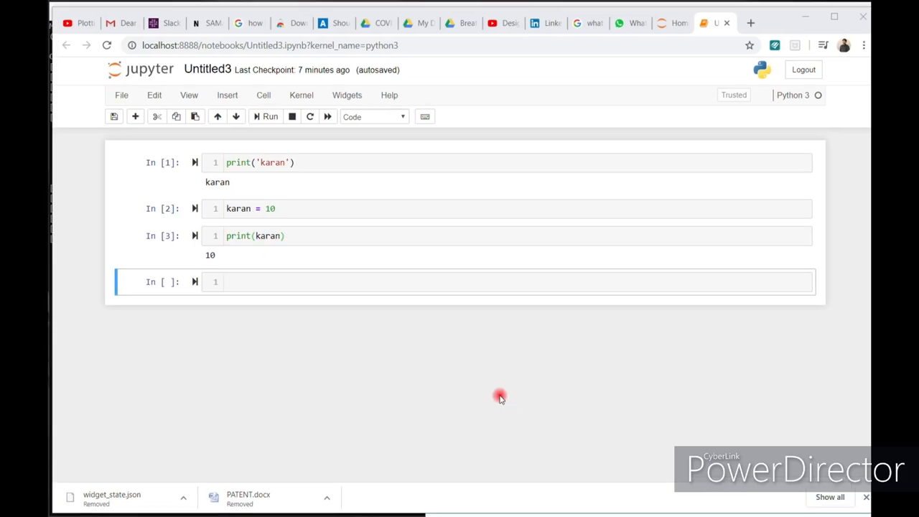
{"action": "mouse_move", "coordinate": [256, 156]}
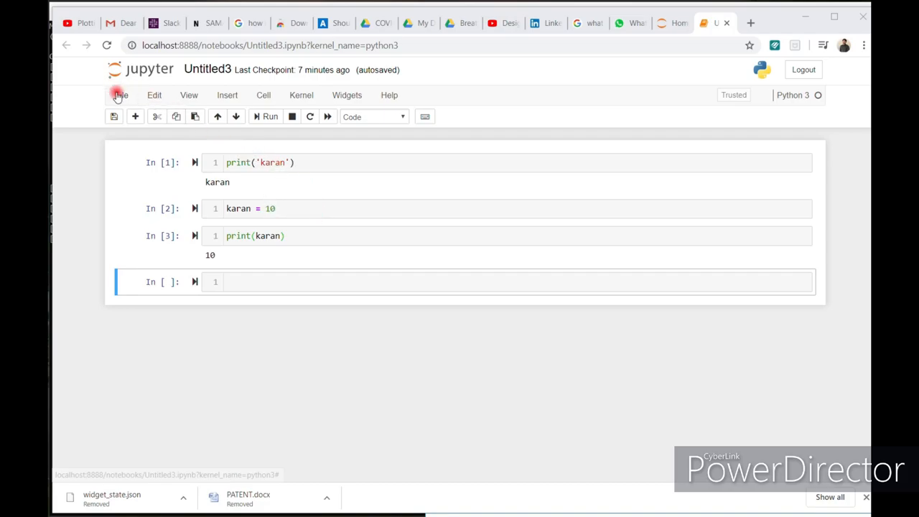
- Download the notebook as a Python (.py) script via File > Download as
{"action": "left_click", "coordinate": [121, 95]}
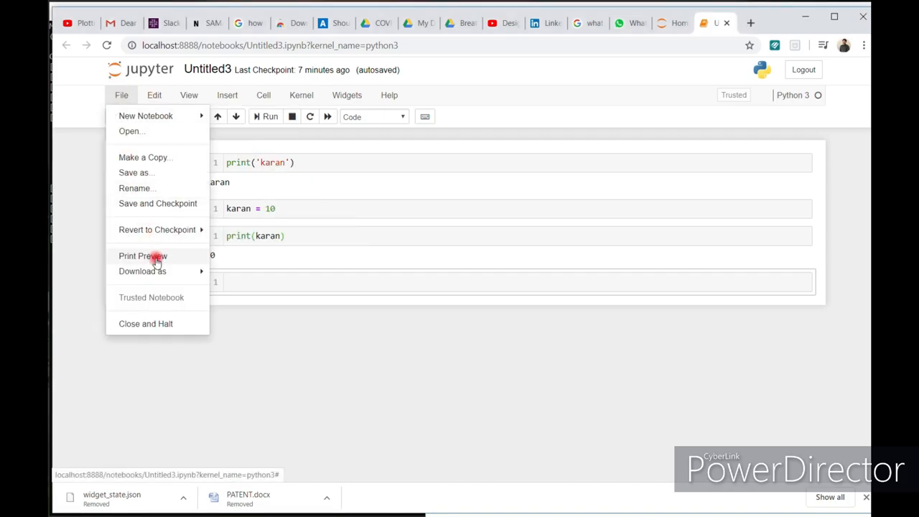
{"action": "left_click", "coordinate": [142, 270]}
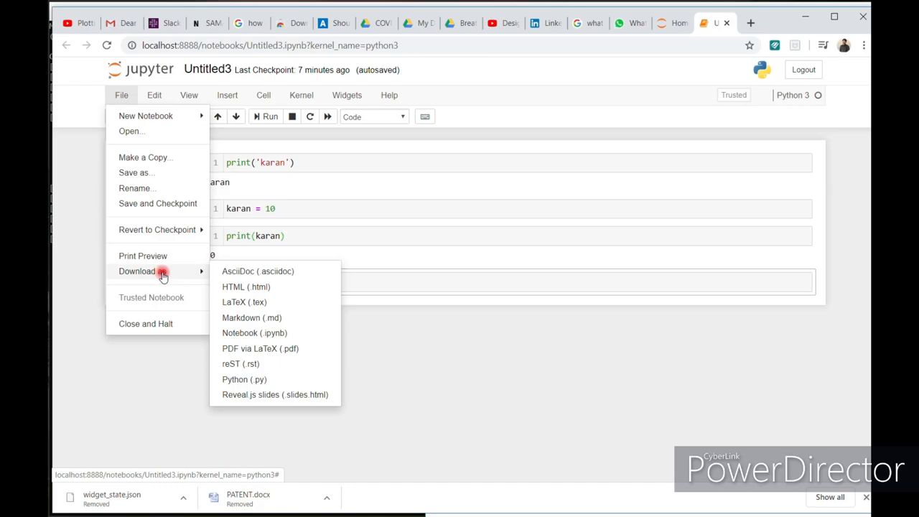
{"action": "mouse_move", "coordinate": [265, 379]}
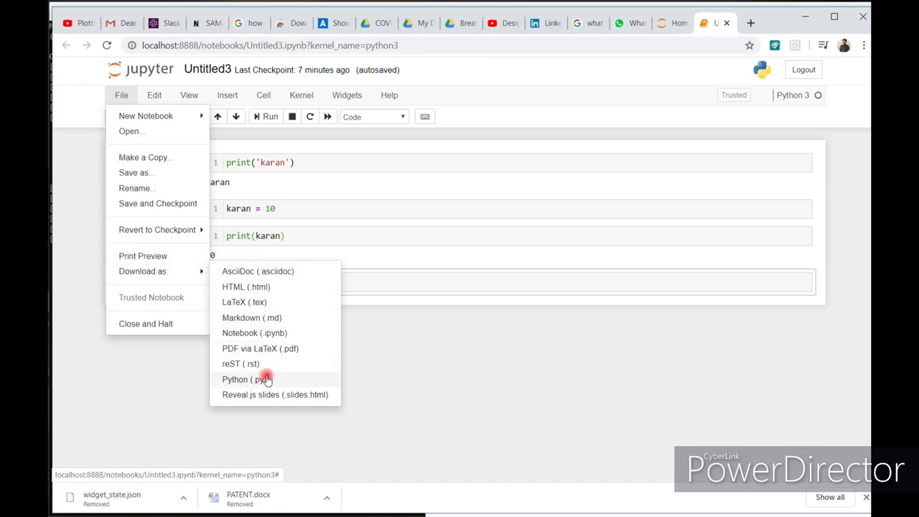
{"action": "mouse_move", "coordinate": [272, 393]}
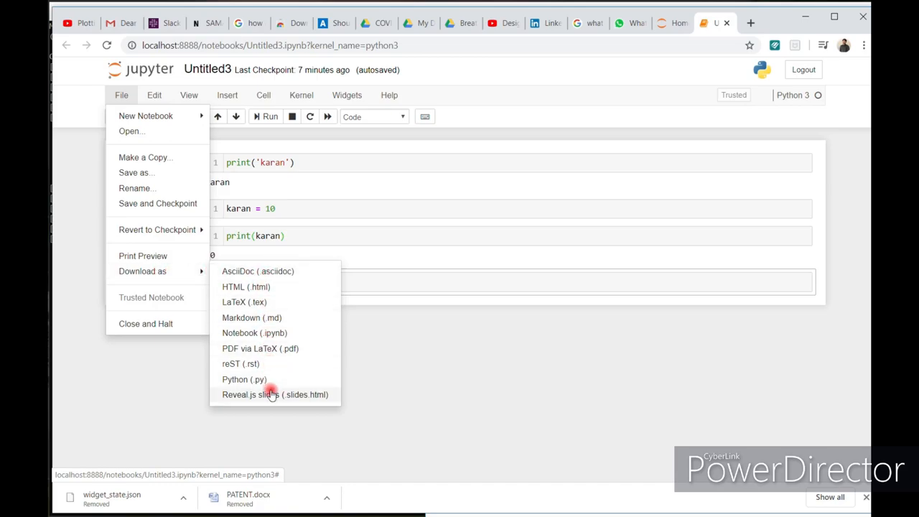
{"action": "mouse_move", "coordinate": [276, 349]}
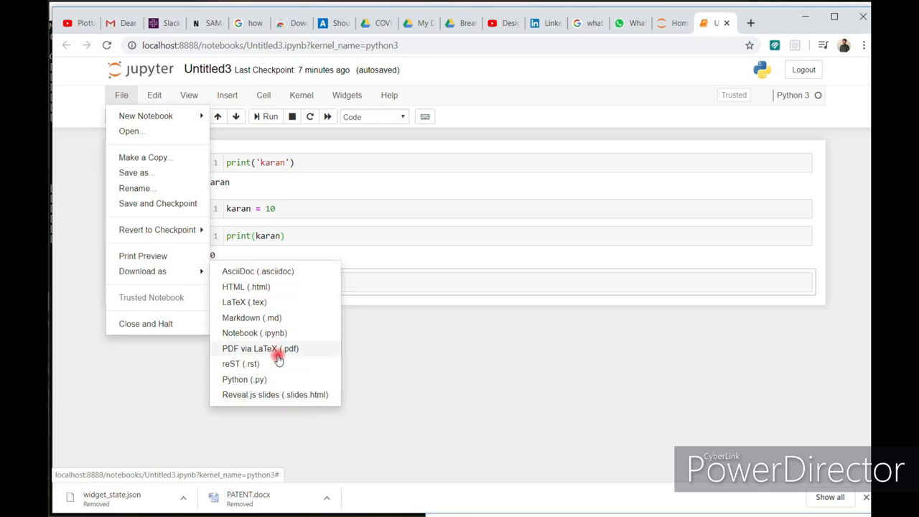
{"action": "mouse_move", "coordinate": [272, 379]}
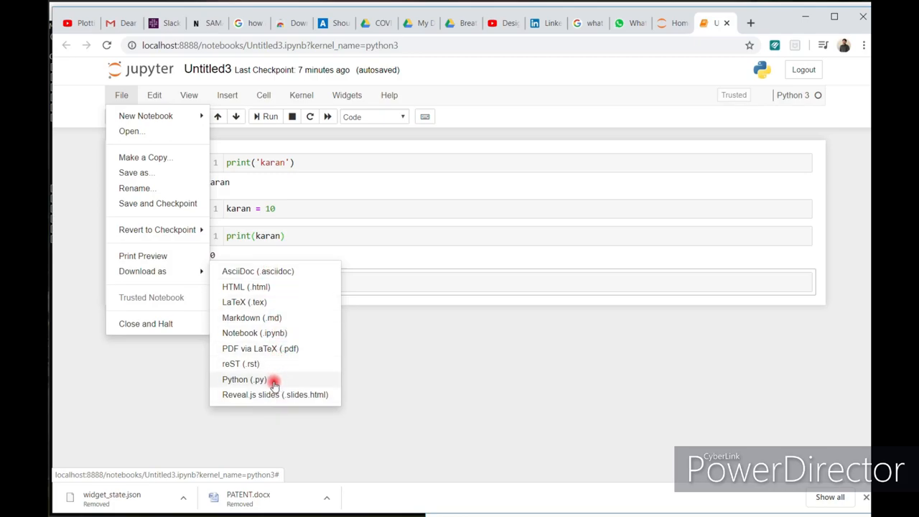
{"action": "mouse_move", "coordinate": [265, 379]}
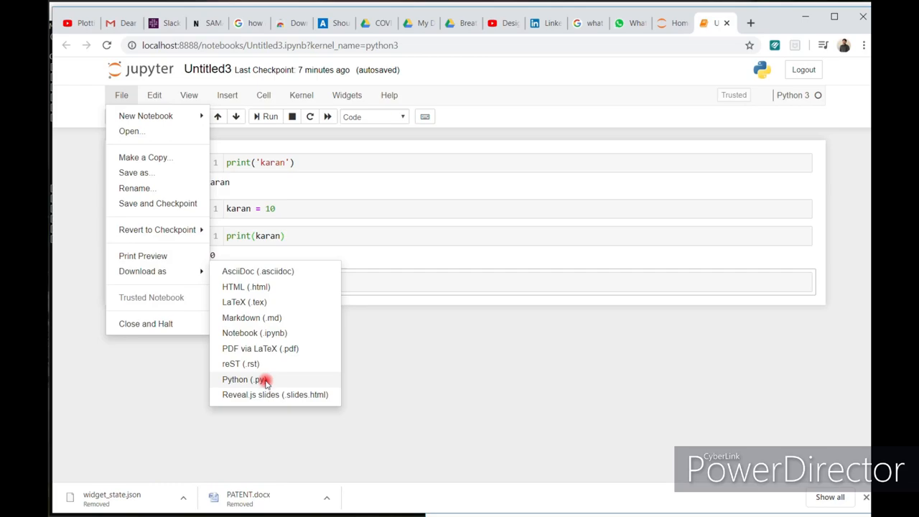
{"action": "left_click", "coordinate": [244, 379]}
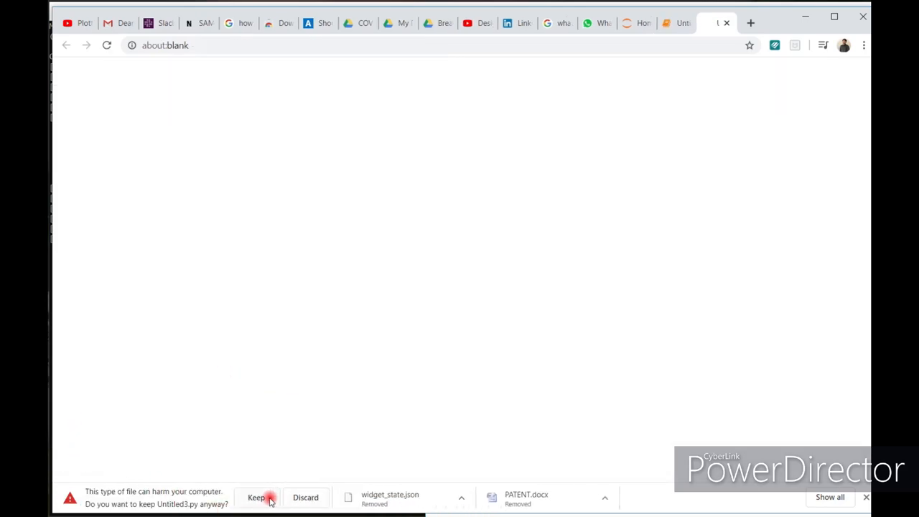
- Keep the Untitled3.py download despite Chrome's warning and return to the notebook
{"action": "left_click", "coordinate": [256, 497]}
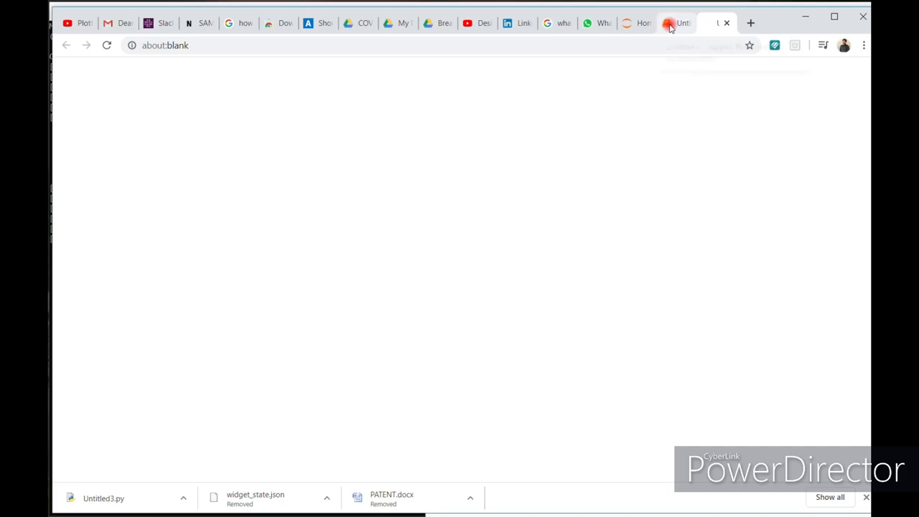
{"action": "left_click", "coordinate": [674, 23]}
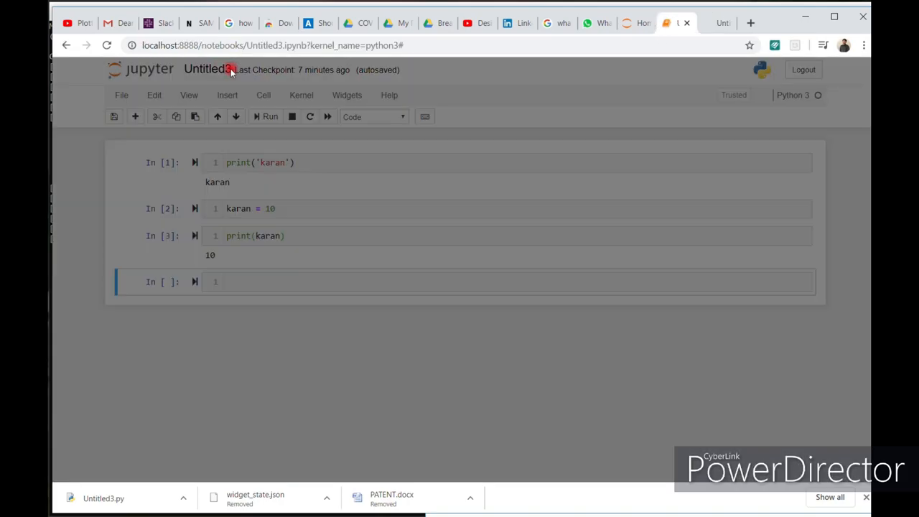
- Rename the notebook to 'basic' and reopen the File download options
{"action": "left_click", "coordinate": [206, 69]}
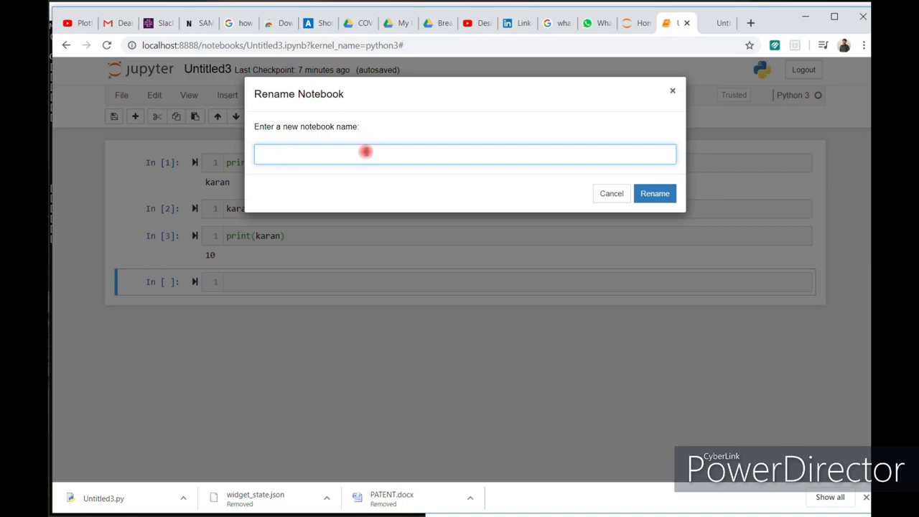
{"action": "type", "text": "basi"}
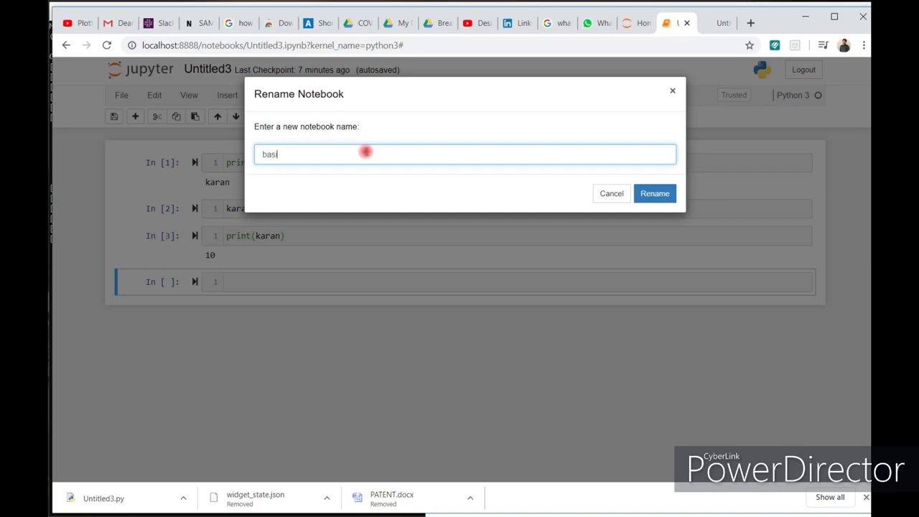
{"action": "type", "text": "ic"}
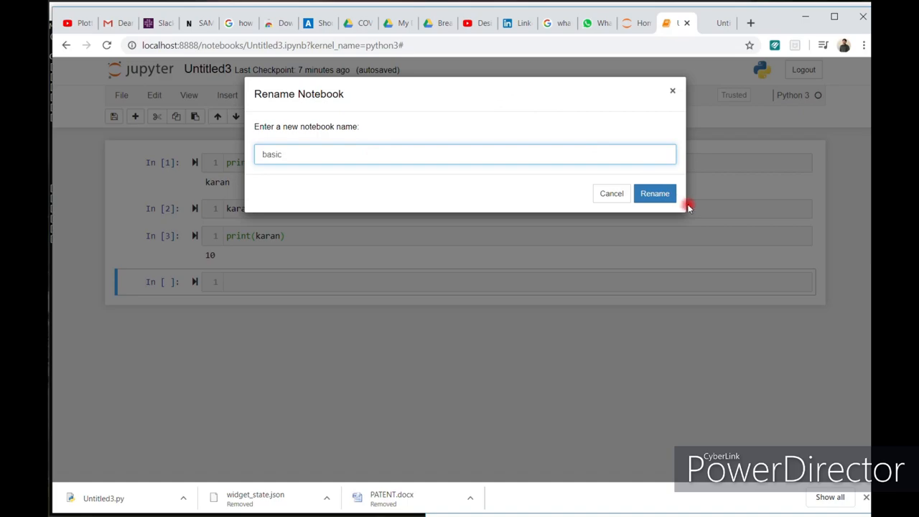
{"action": "left_click", "coordinate": [654, 192]}
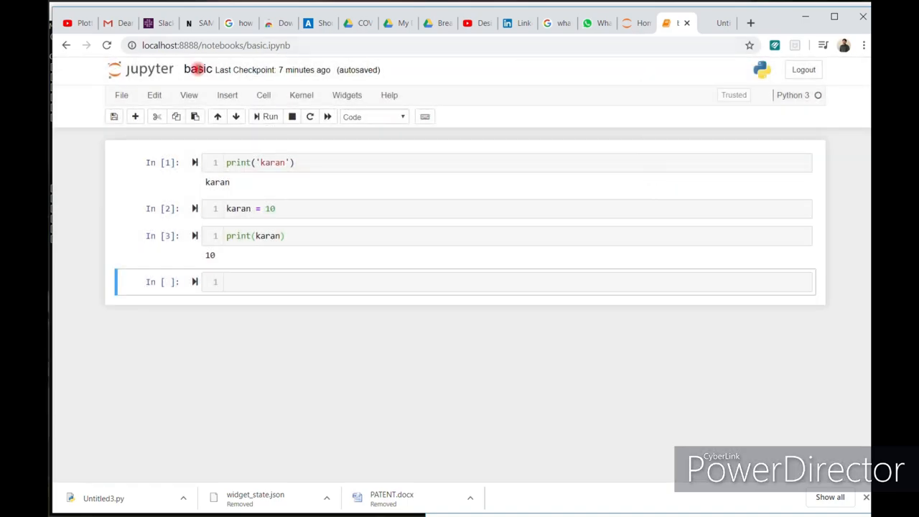
{"action": "left_click", "coordinate": [142, 270]}
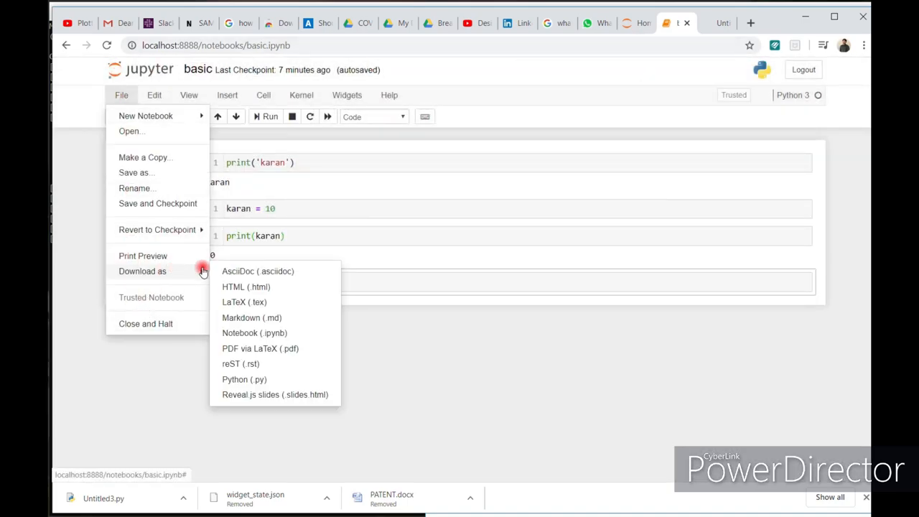